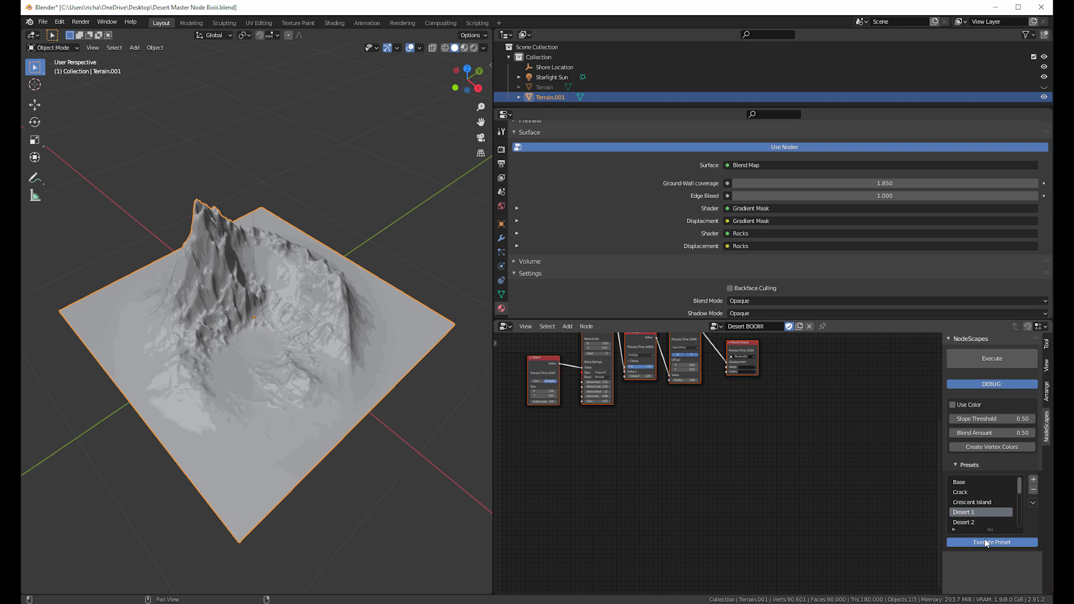
Apply the Desert 2 NodeScapes preset, then the Mountains 1 preset to the terrain
left_click(991, 542)
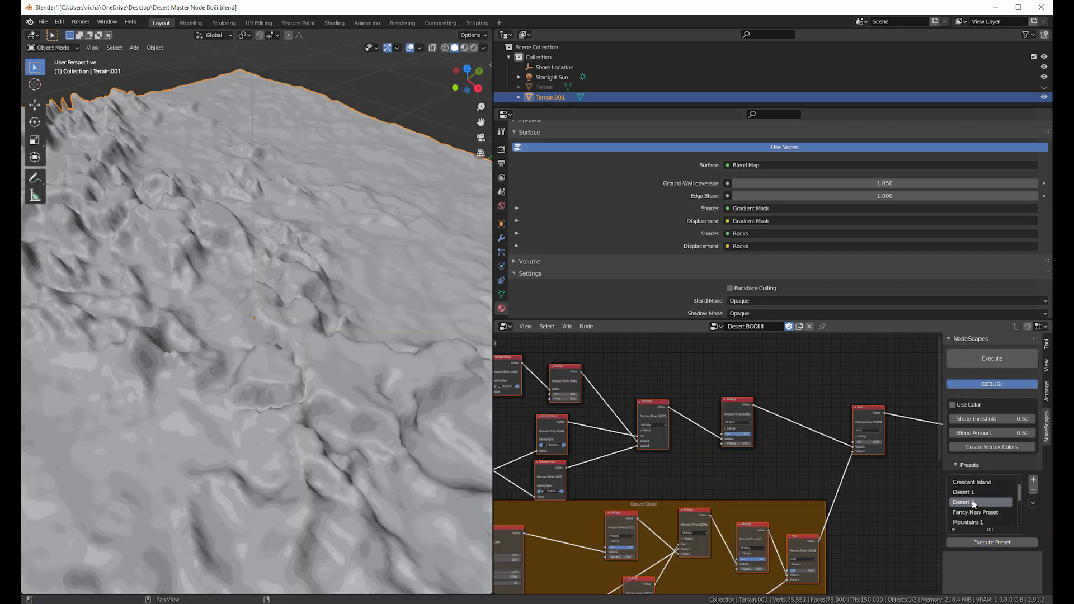
left_click(991, 542)
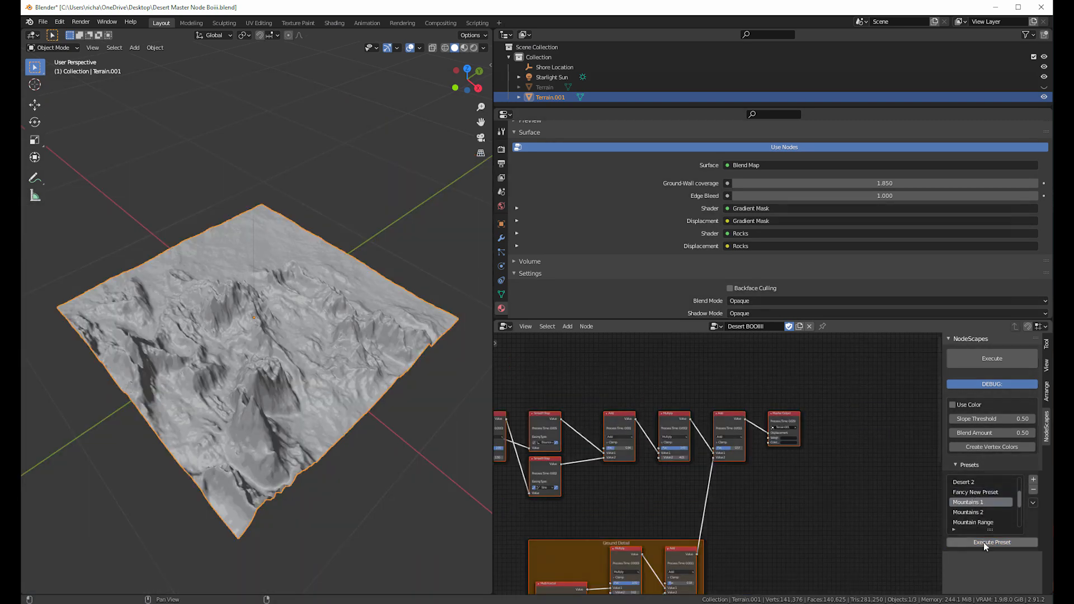
left_click(991, 542)
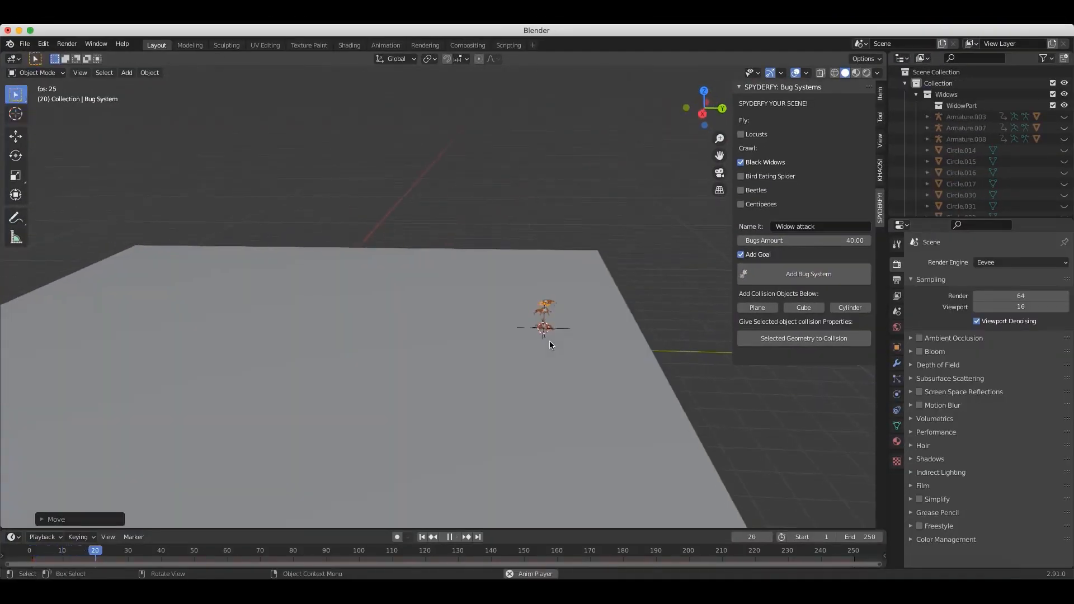
Reposition the Widow attack goal empty at a new spot on the plane during playback
left_click(449, 537)
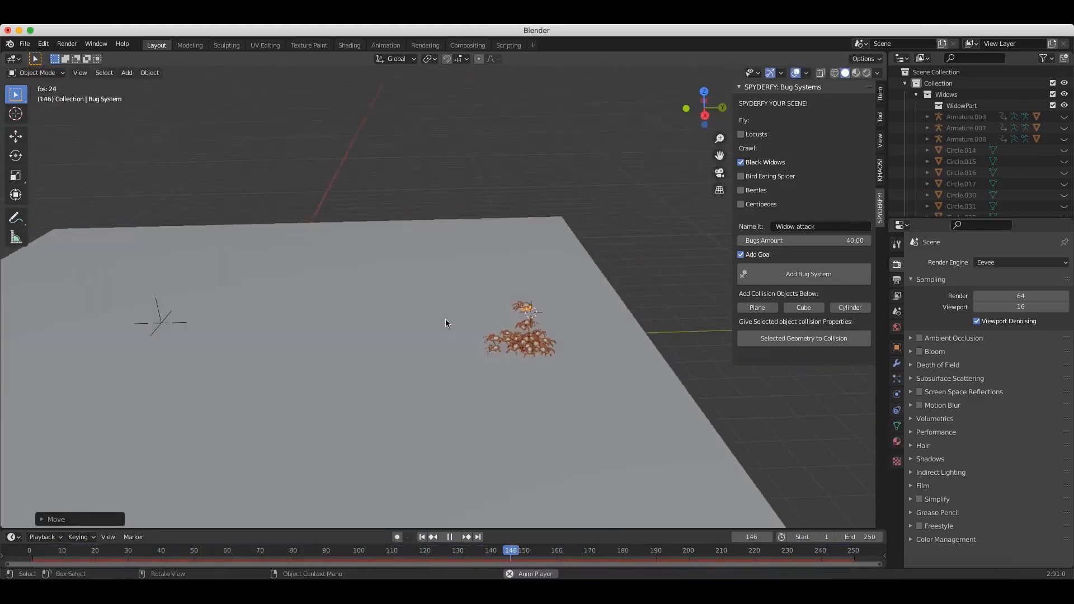
left_click(449, 536)
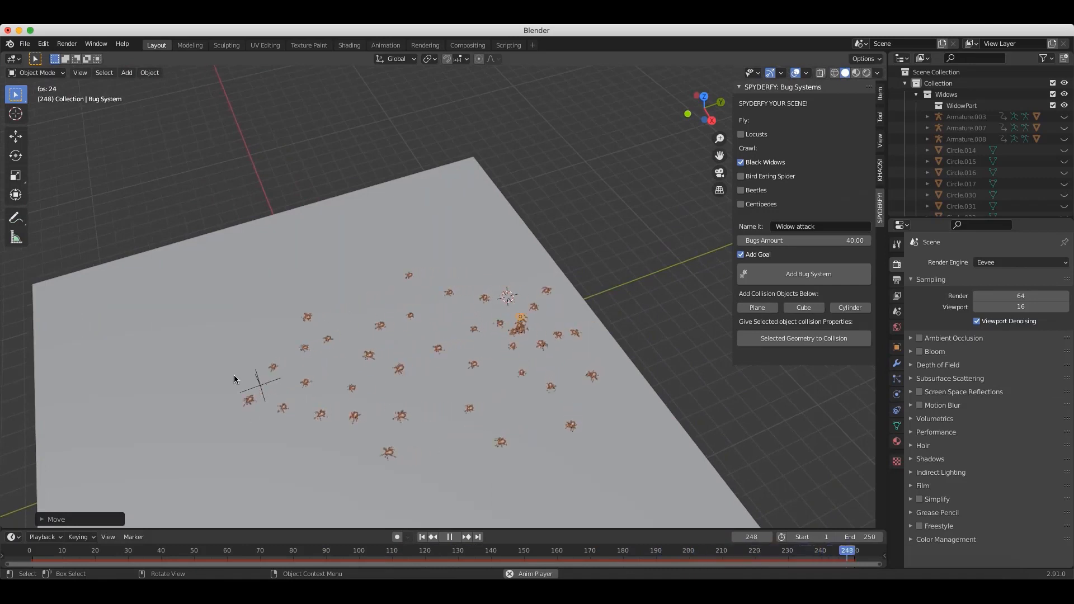